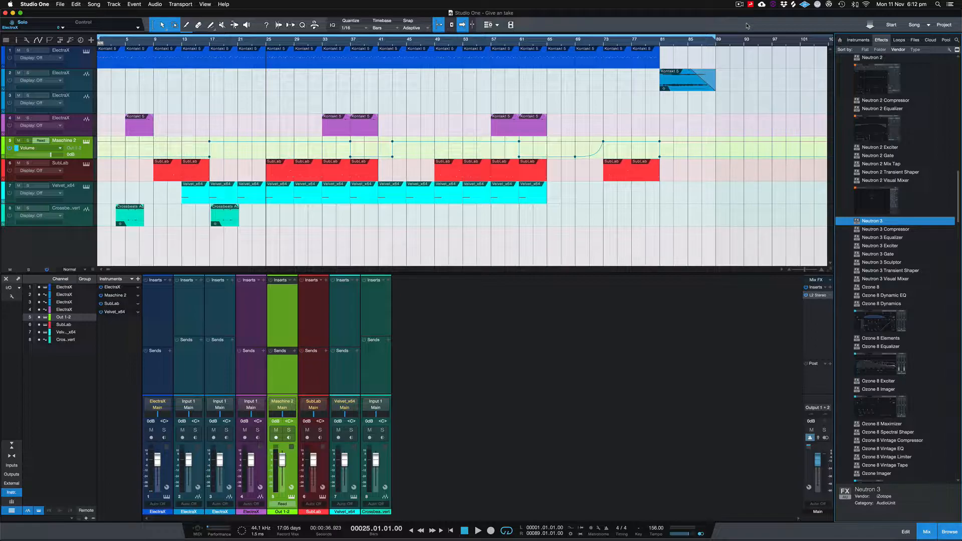
mouse_move(865, 200)
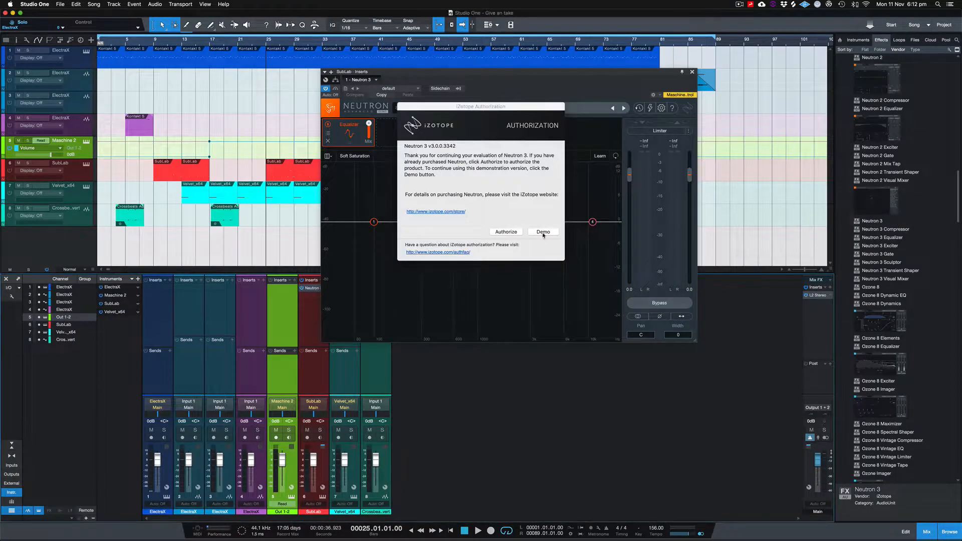
Step: Choose Demo in the iZotope authorization prompt to keep using Neutron 3
click(542, 231)
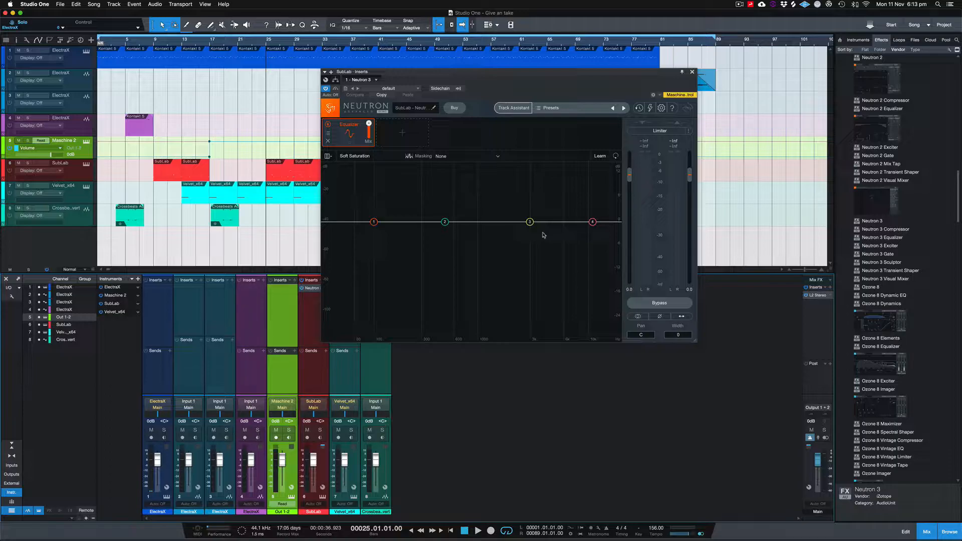
mouse_move(482, 183)
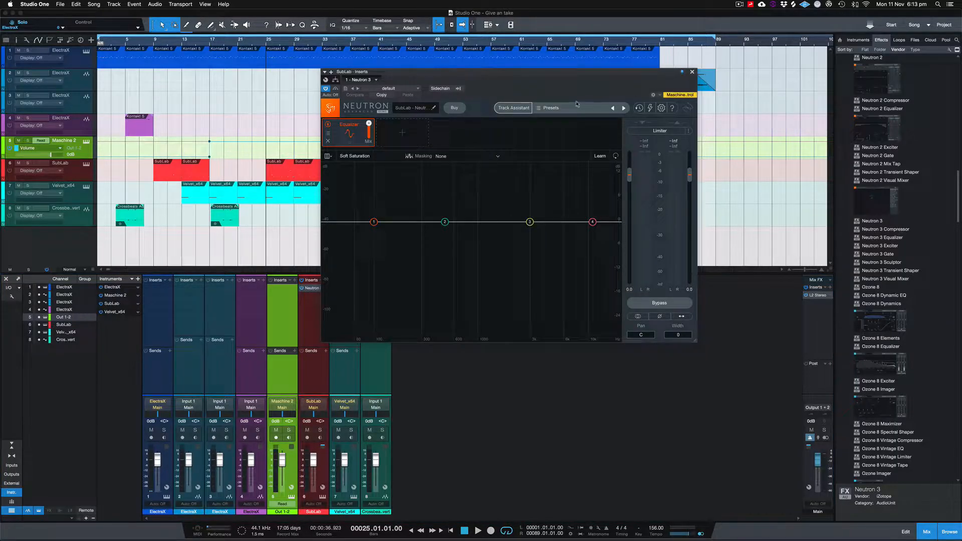
mouse_move(484, 218)
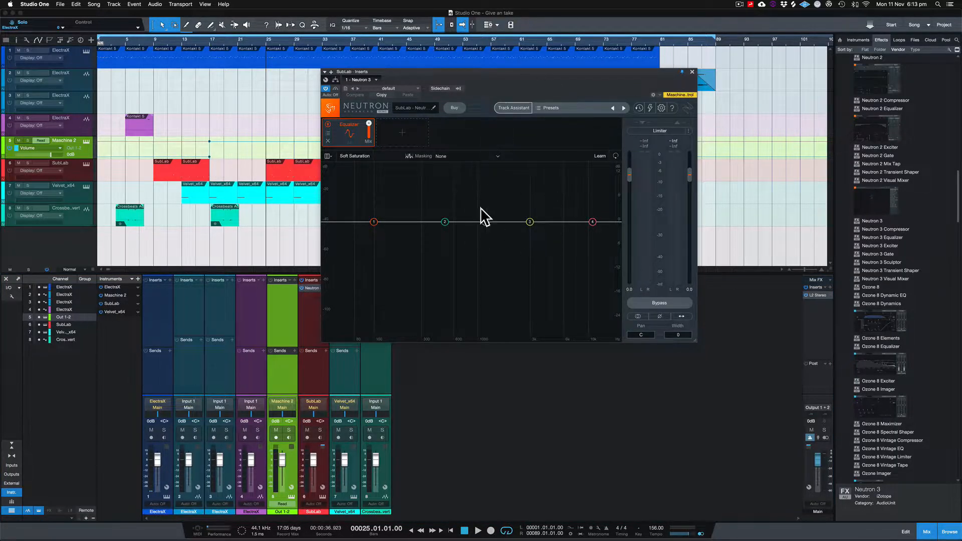
mouse_move(475, 215)
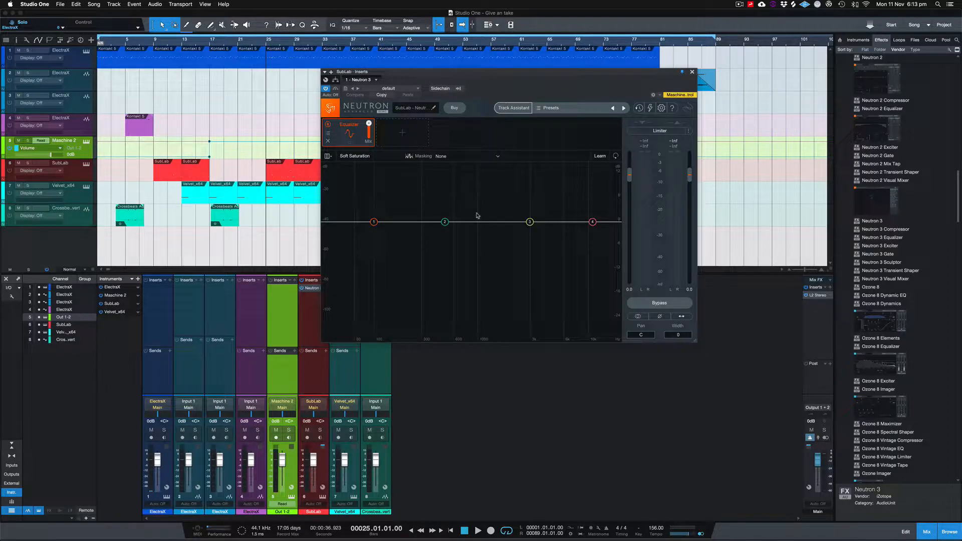
mouse_move(435, 195)
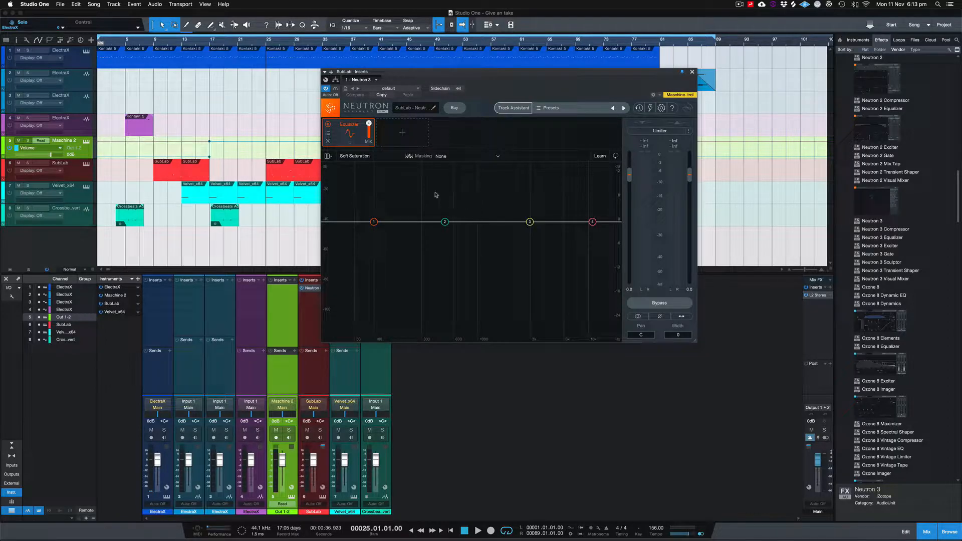
mouse_move(423, 132)
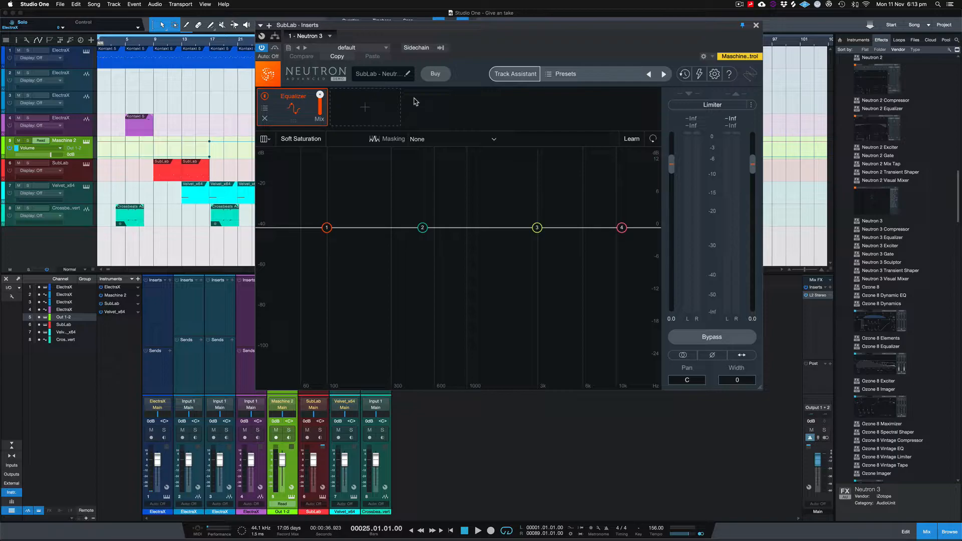
Step: Remove Neutron's Equalizer module and add a Compressor module in its place
click(364, 107)
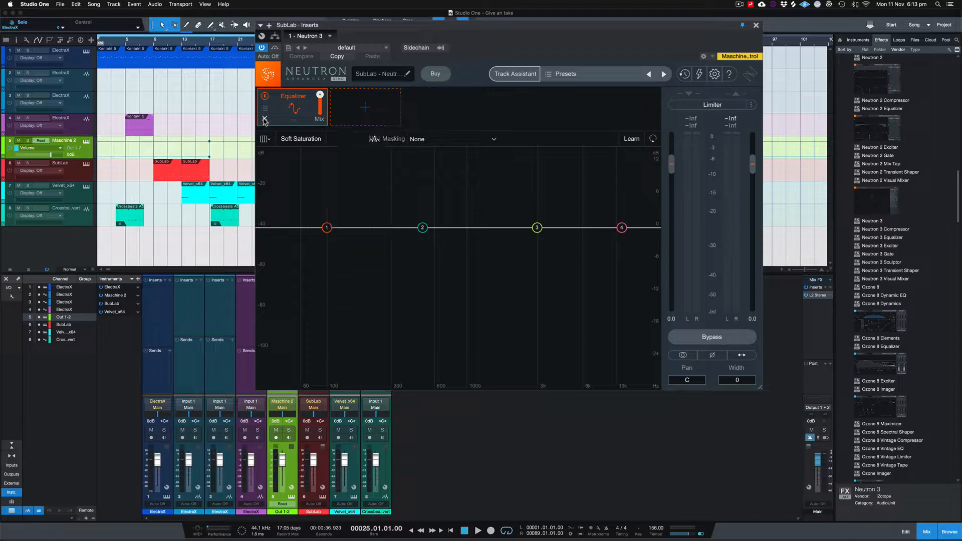
click(264, 119)
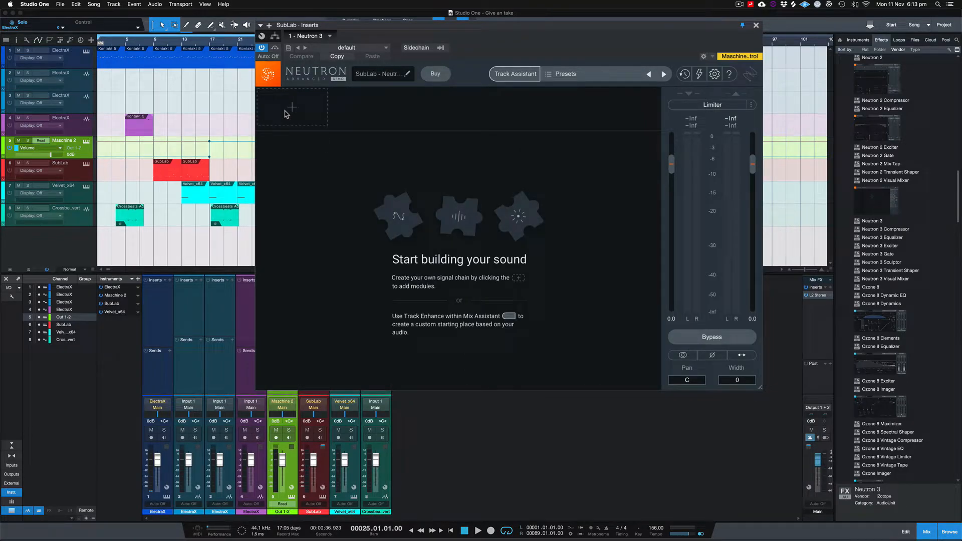
click(292, 107)
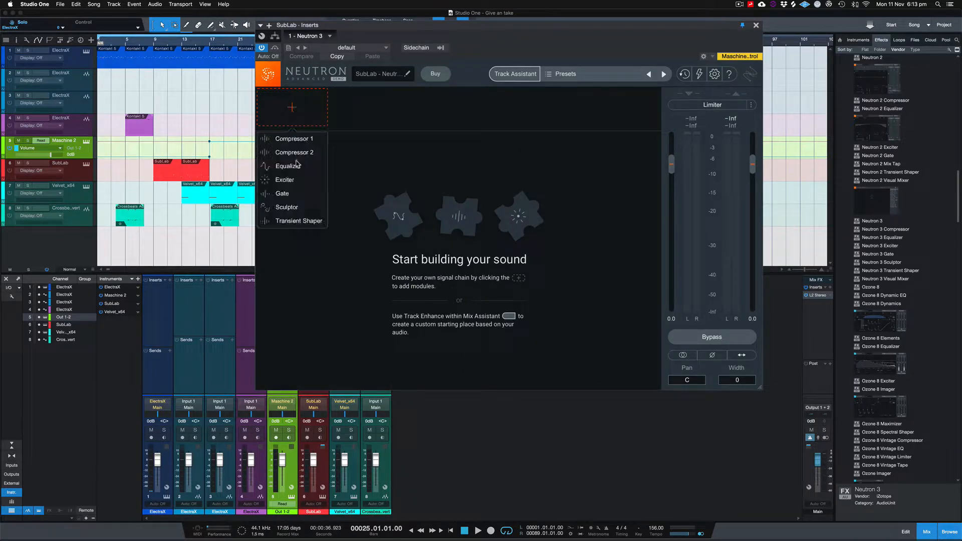
click(294, 138)
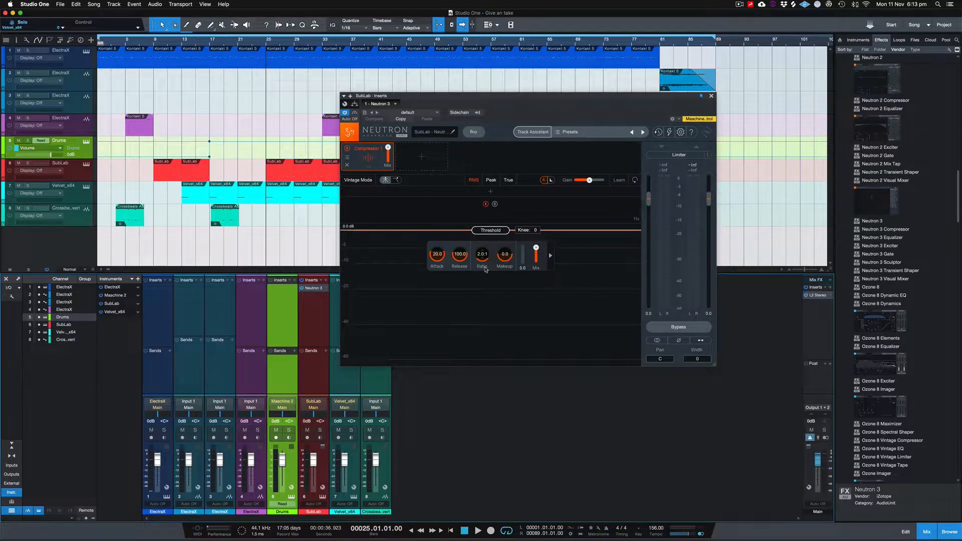
Step: Enable Neutron 3's sidechain input and show its list of source tracks
click(458, 113)
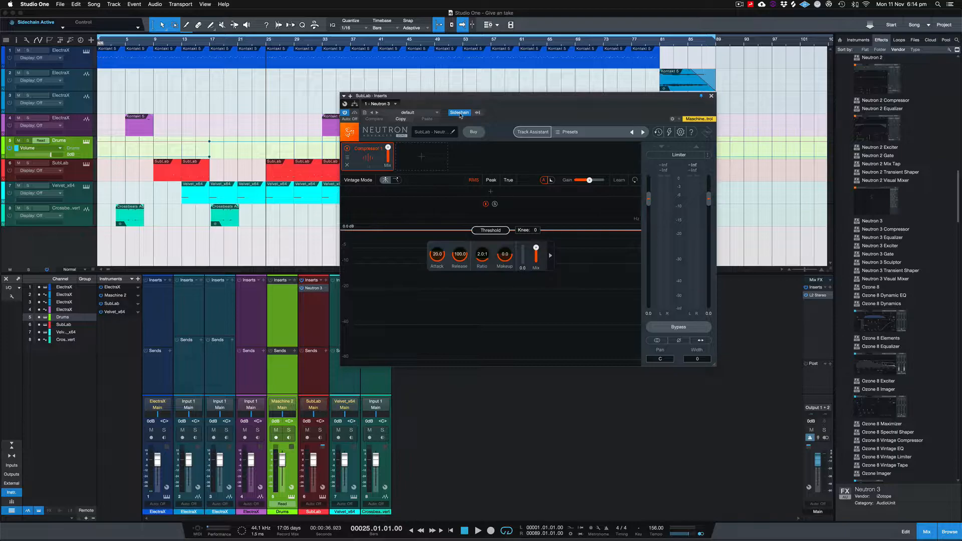
mouse_move(477, 112)
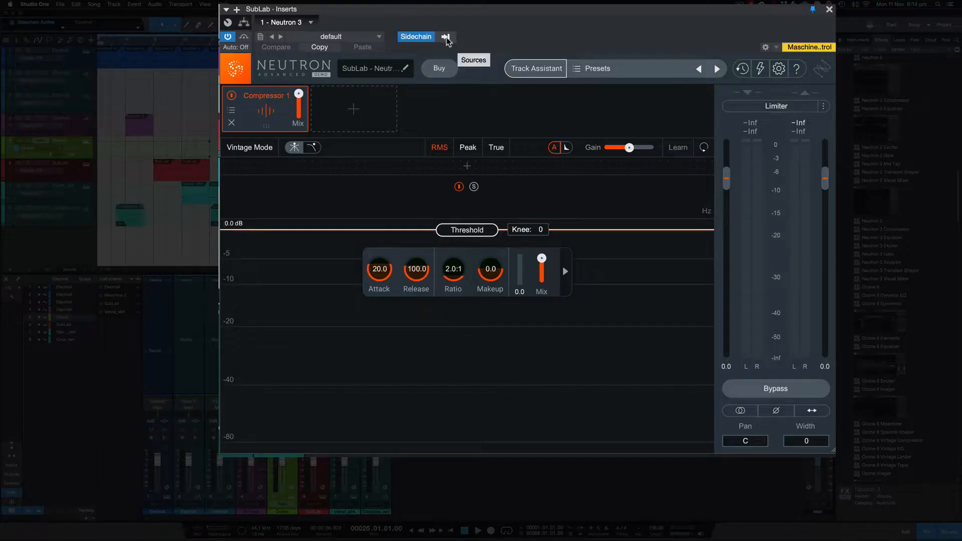
click(447, 36)
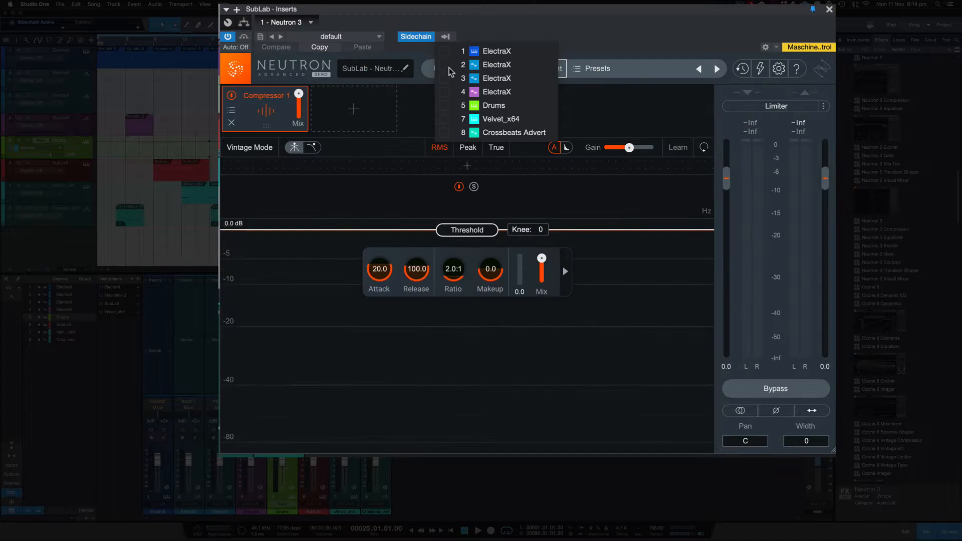
mouse_move(444, 112)
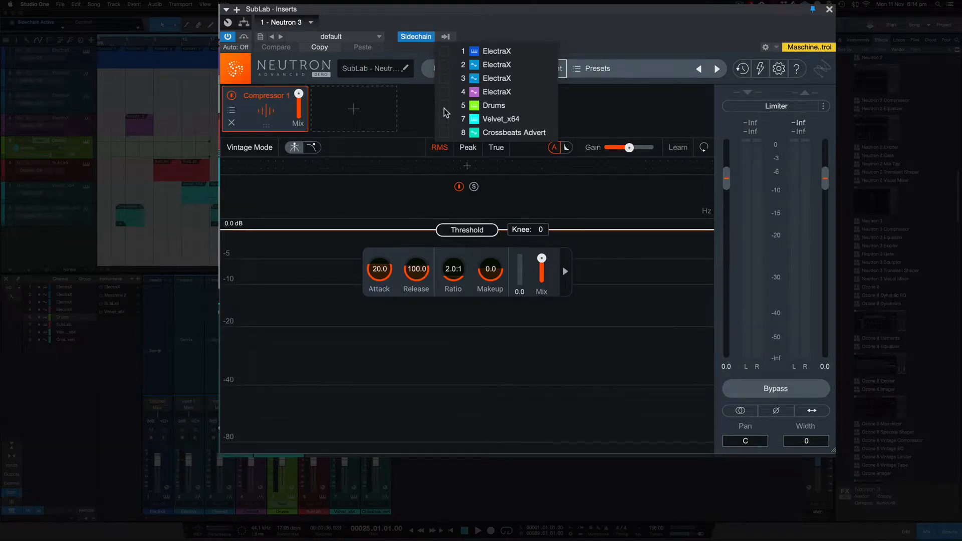
mouse_move(446, 99)
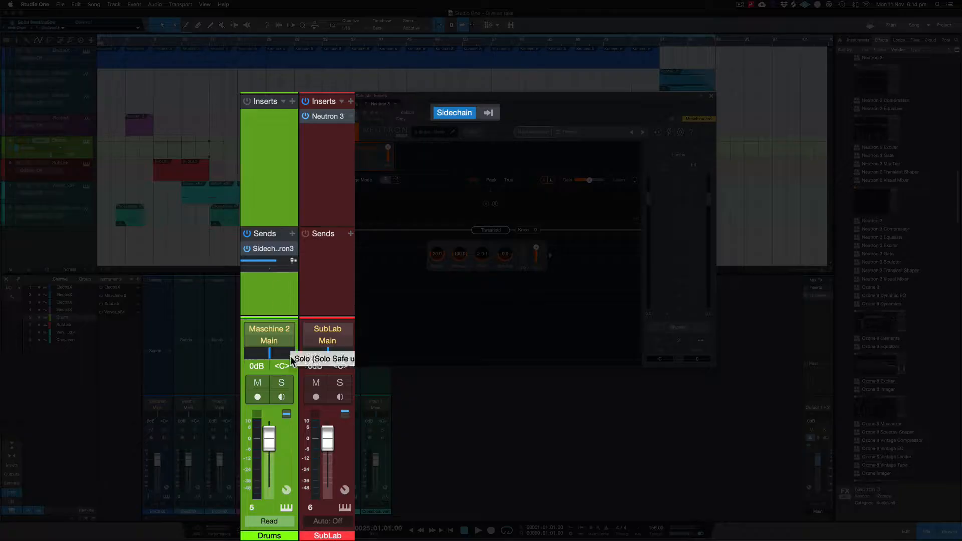
Step: Set the Neutron compressor ratio to 6:1 with attack 0.1 and release 36.7
click(257, 397)
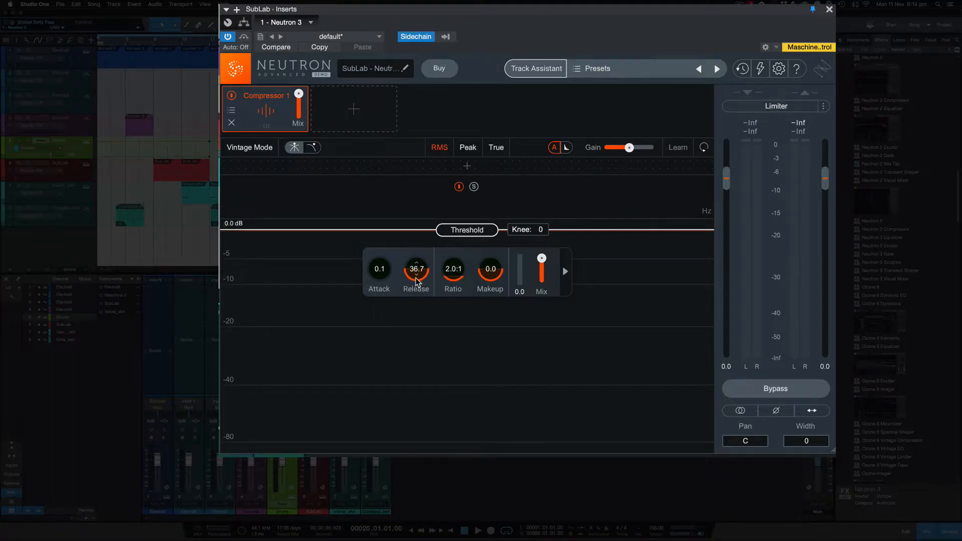
mouse_move(415, 289)
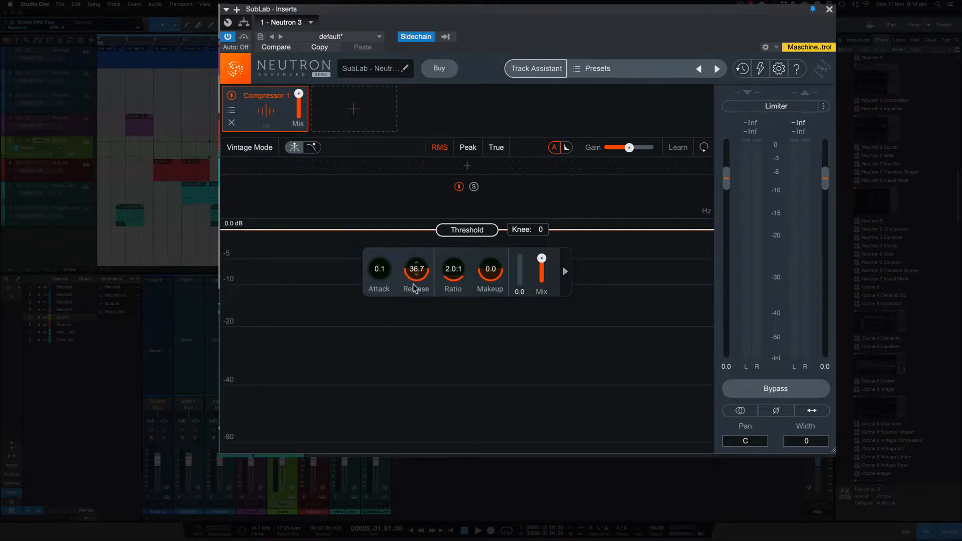
mouse_move(453, 270)
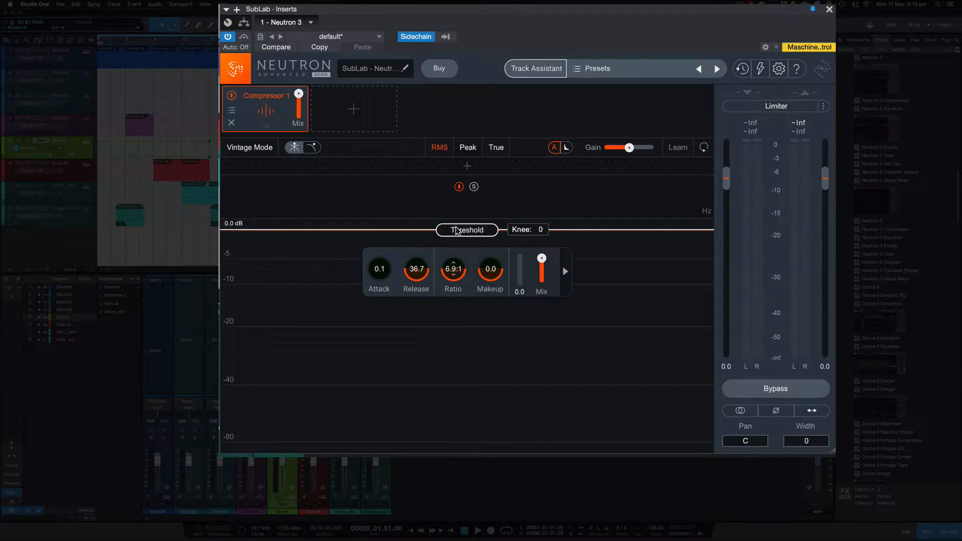
double_click(452, 269)
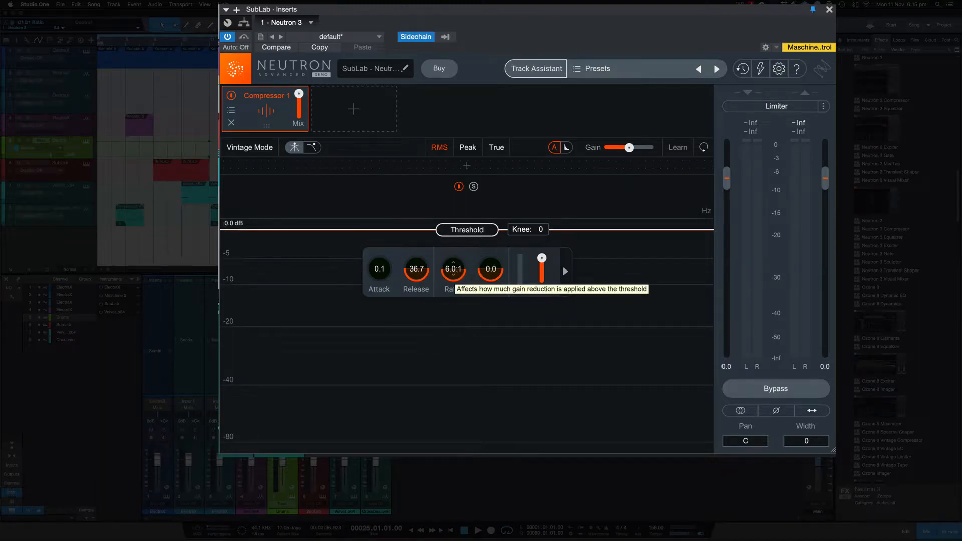
mouse_move(453, 277)
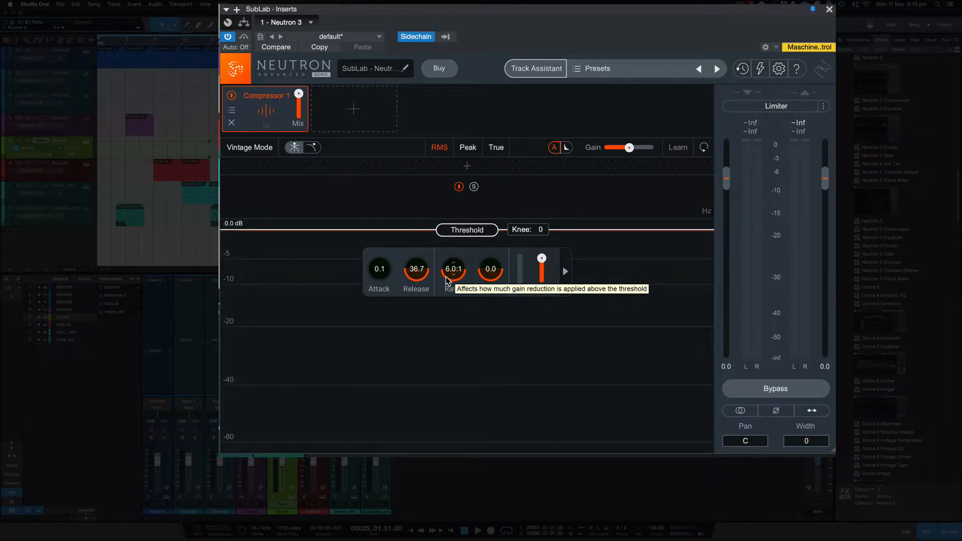
mouse_move(507, 280)
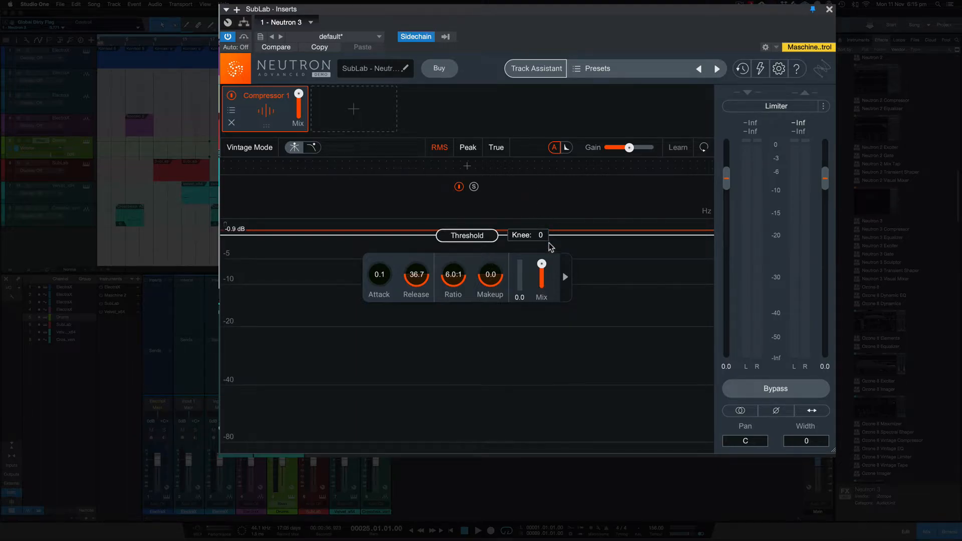
Step: Turn on the compressor's sidechain detection and set its source to Ext Full
click(563, 277)
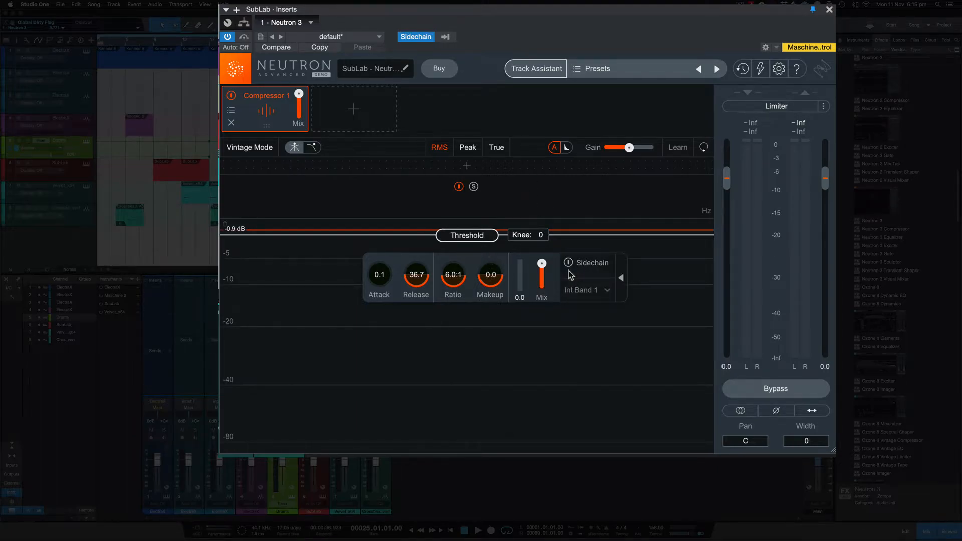
mouse_move(611, 278)
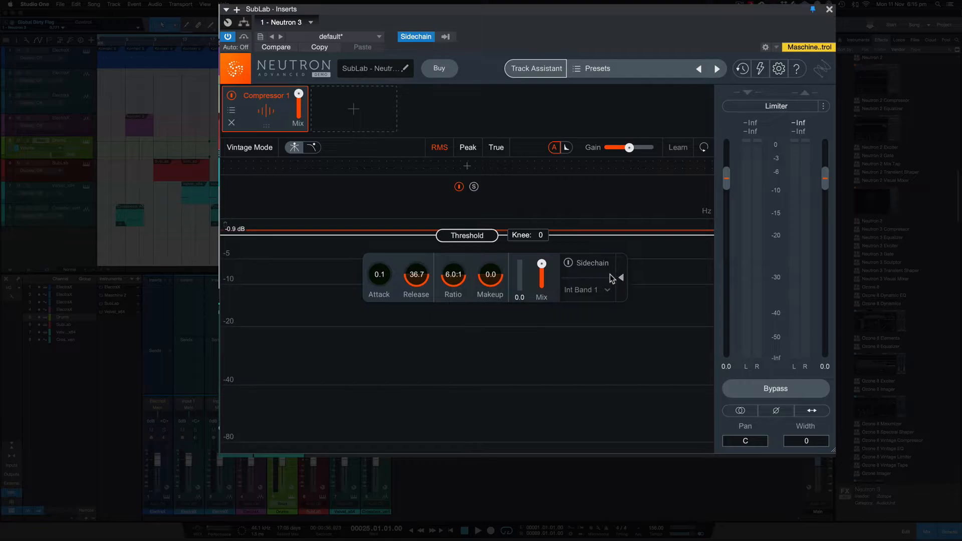
click(566, 262)
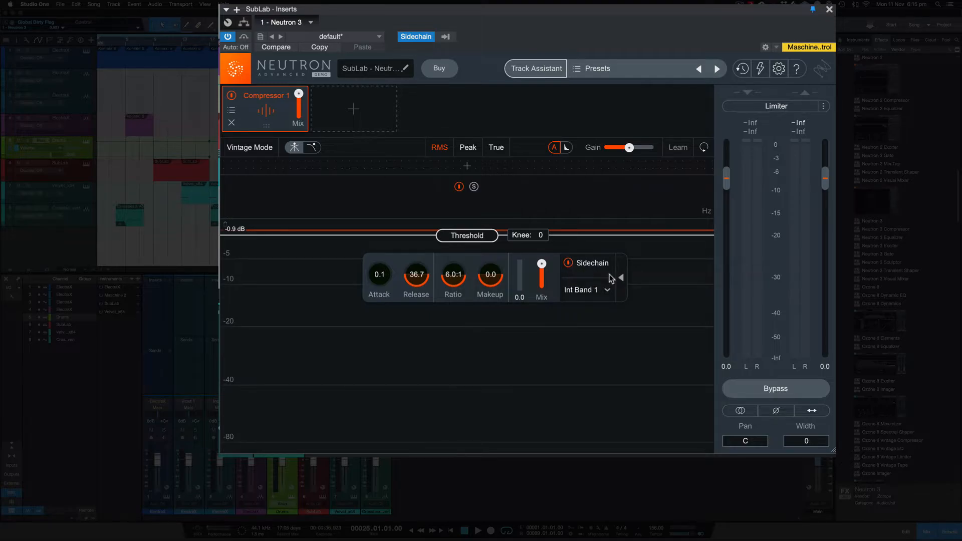
mouse_move(604, 289)
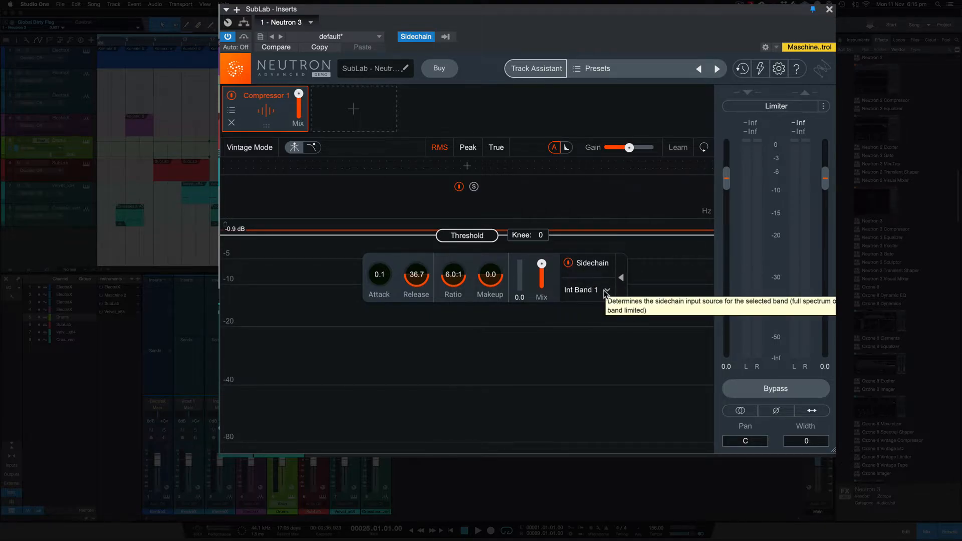
click(583, 289)
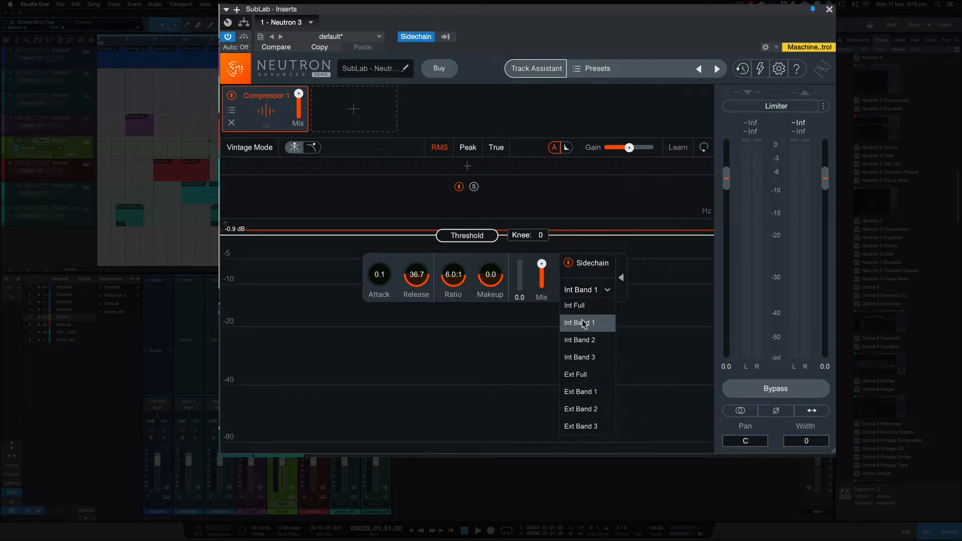
mouse_move(581, 374)
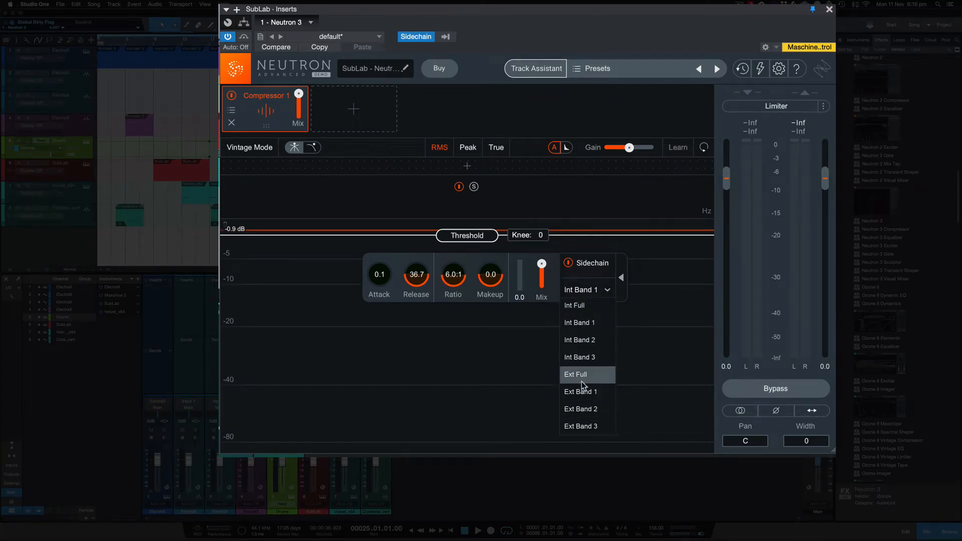
mouse_move(585, 383)
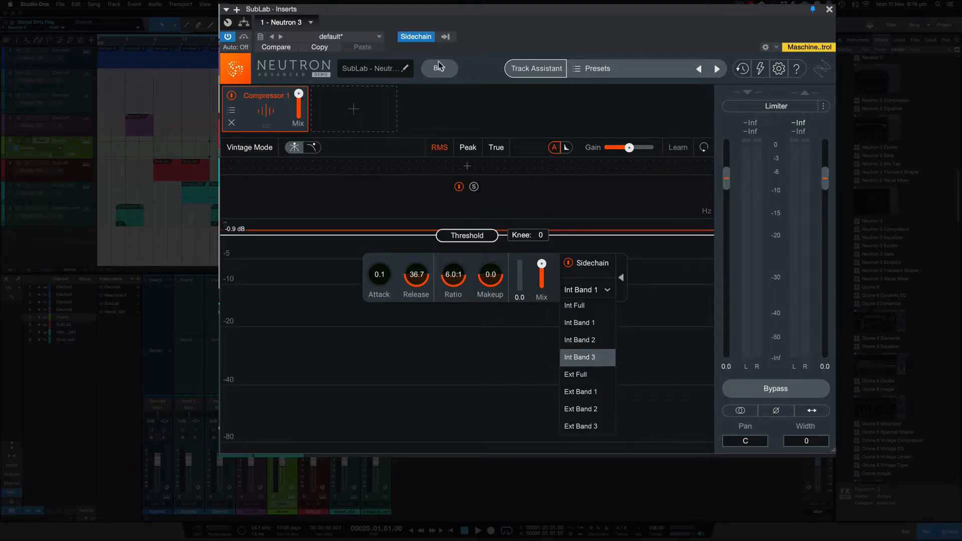
mouse_move(588, 374)
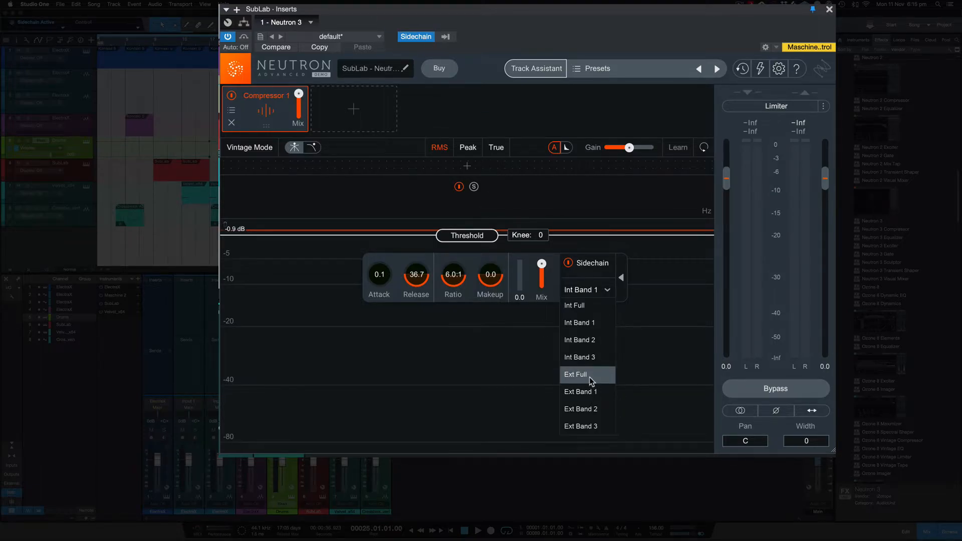
click(574, 374)
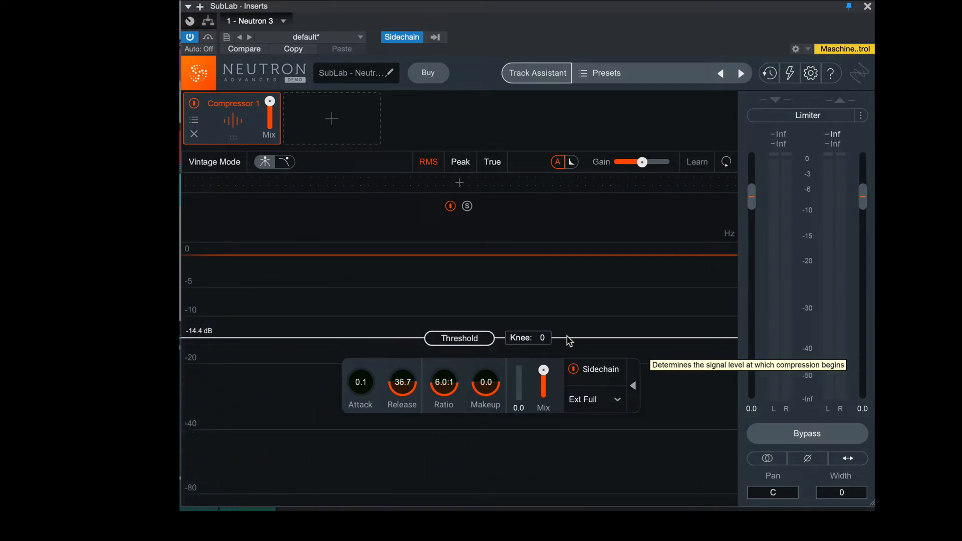
mouse_move(336, 120)
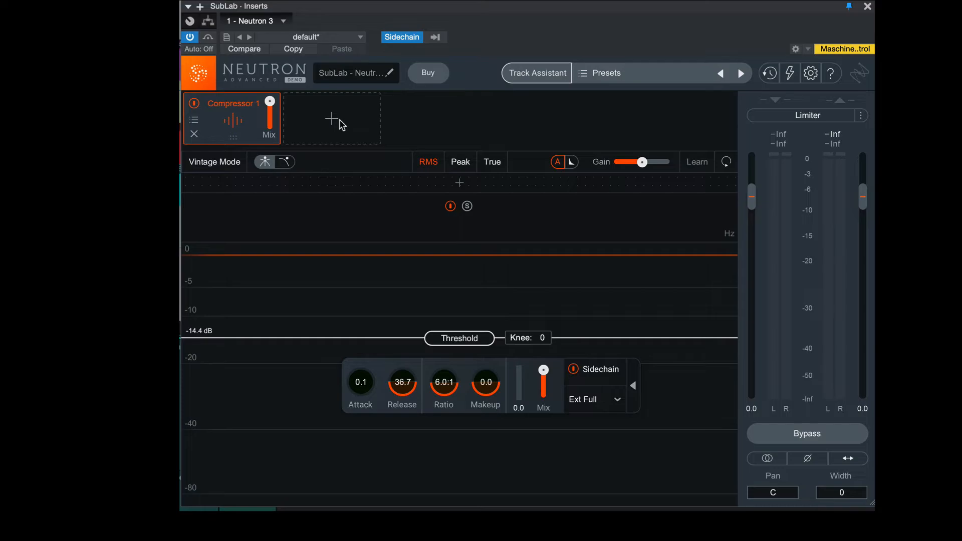
Step: Add an Equalizer module to Neutron and remove the Compressor module
click(331, 119)
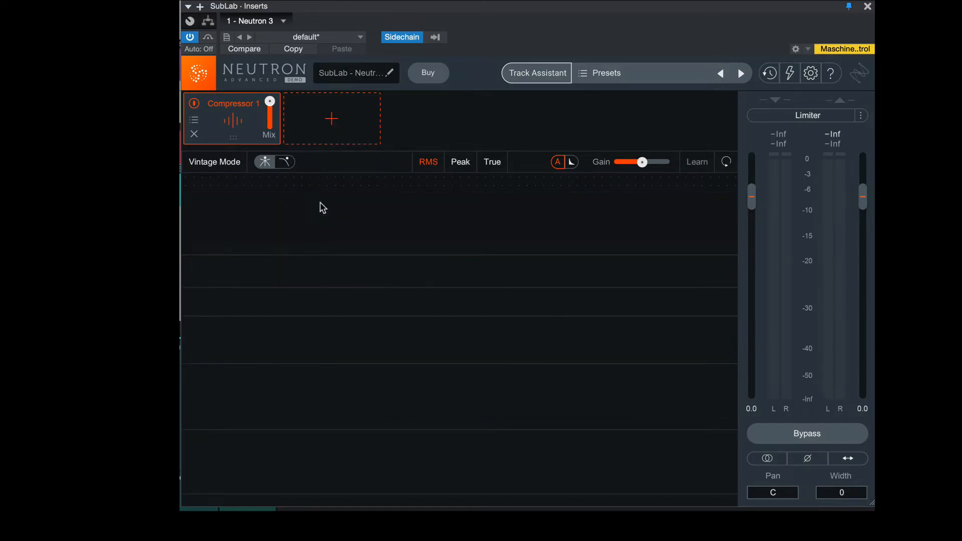
click(331, 119)
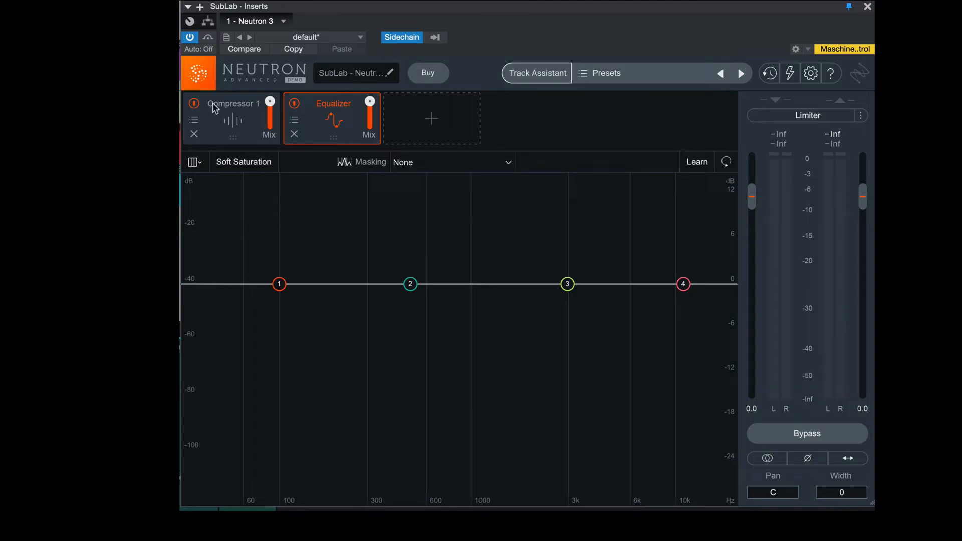
click(193, 134)
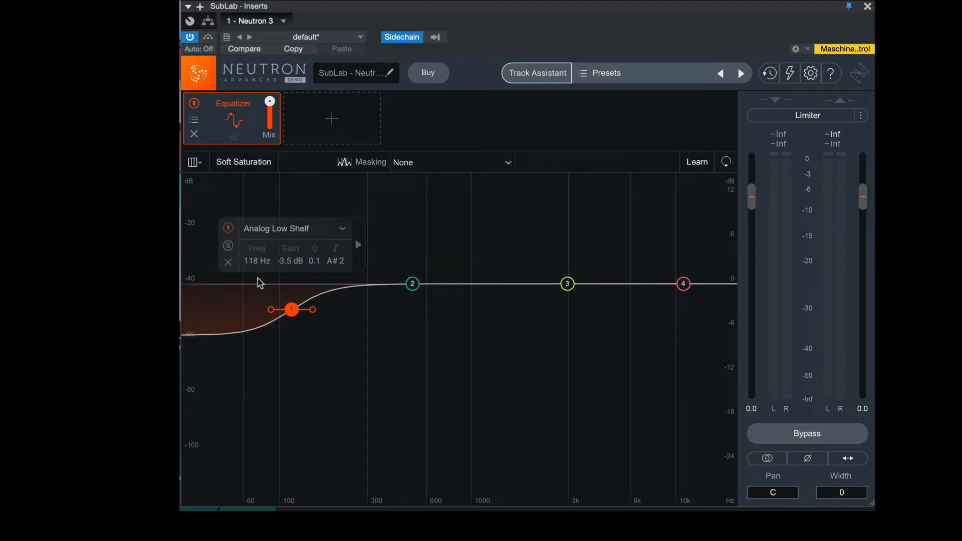
mouse_move(308, 285)
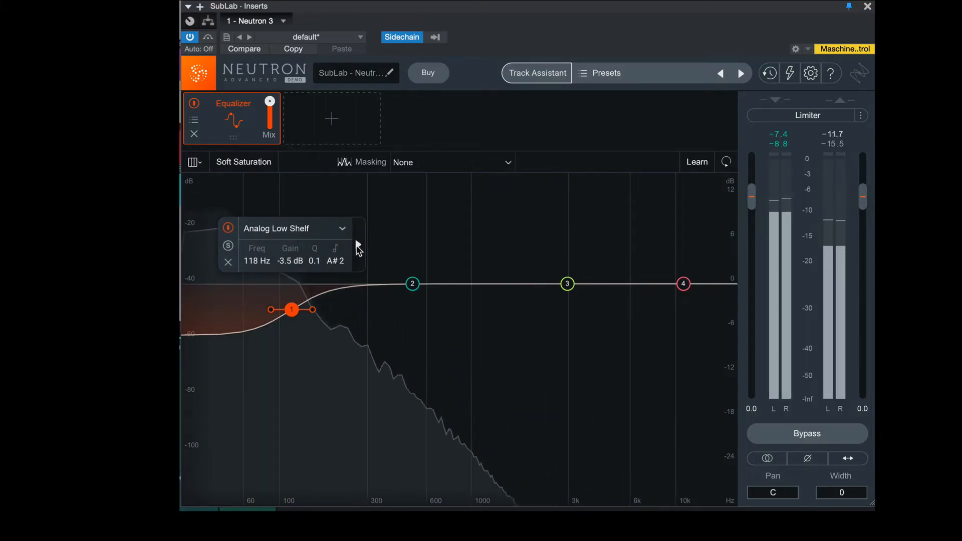
Step: Enable sidechain on the low shelf band, fed from the external input
click(358, 247)
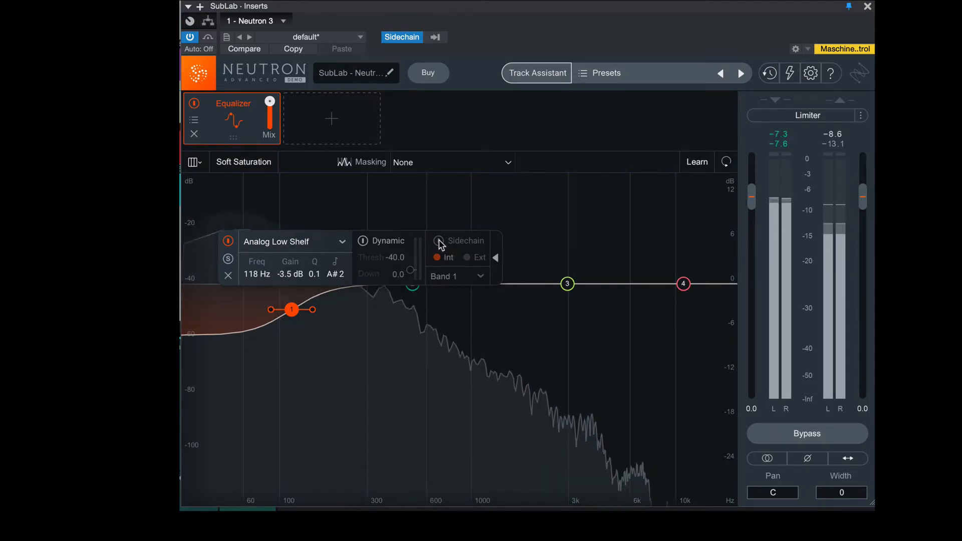
click(362, 240)
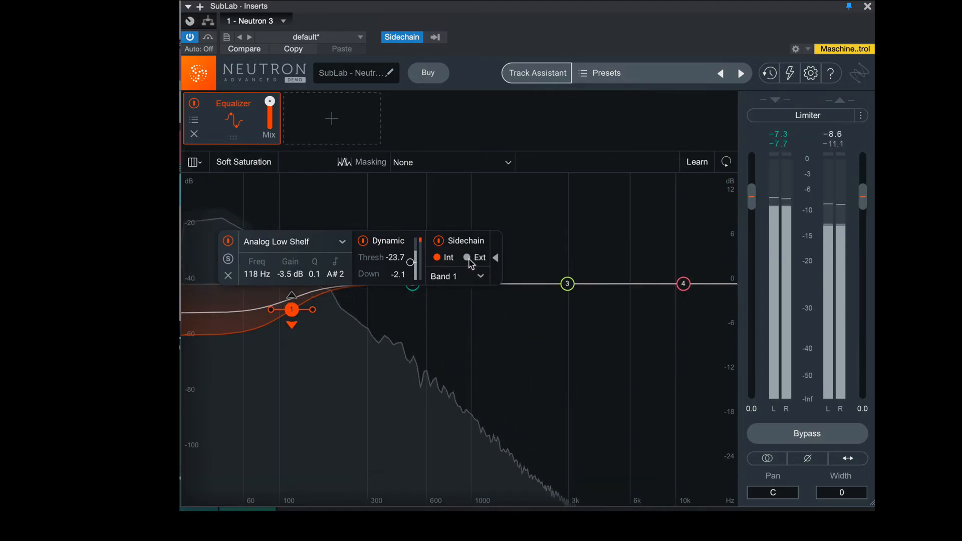
click(466, 257)
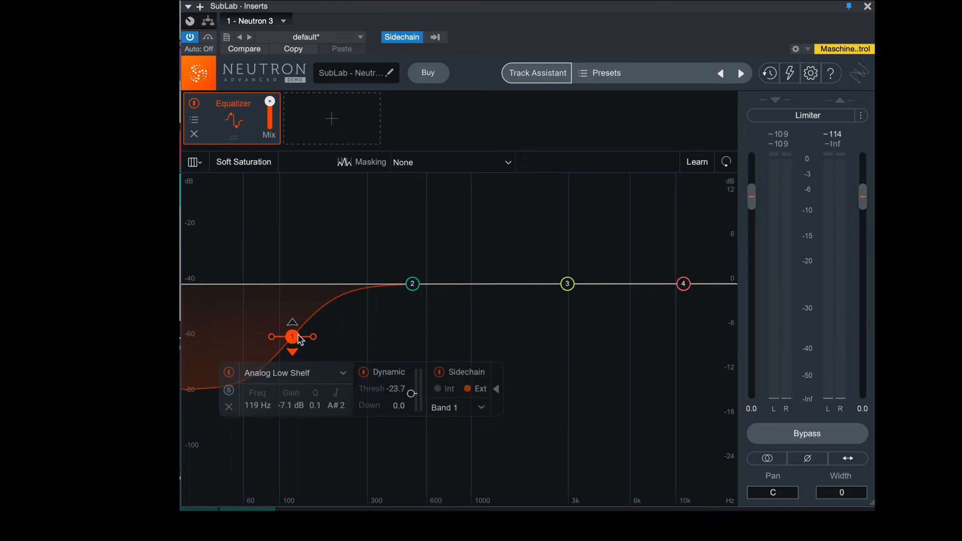
mouse_move(251, 293)
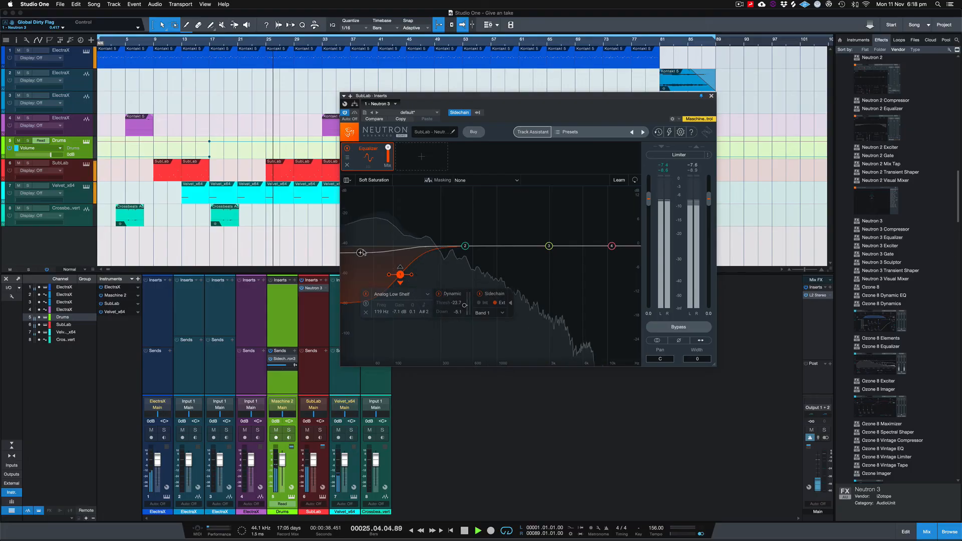
Step: Stop song playback with the sidechained Neutron equalizer left open
click(459, 112)
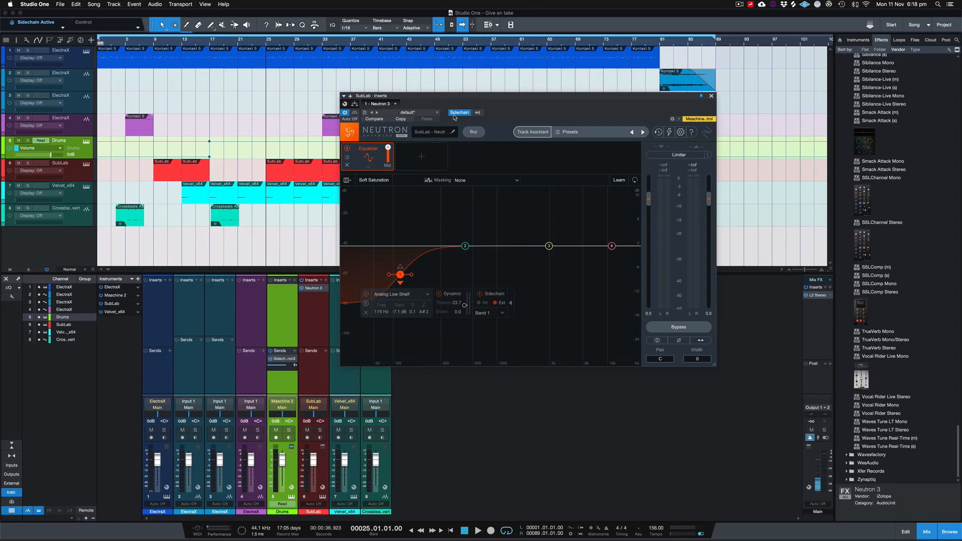
mouse_move(457, 117)
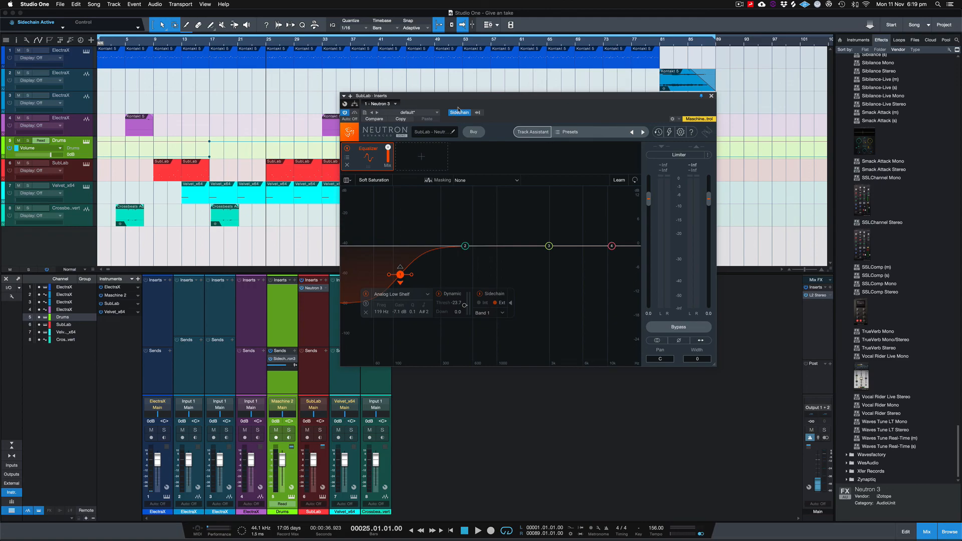